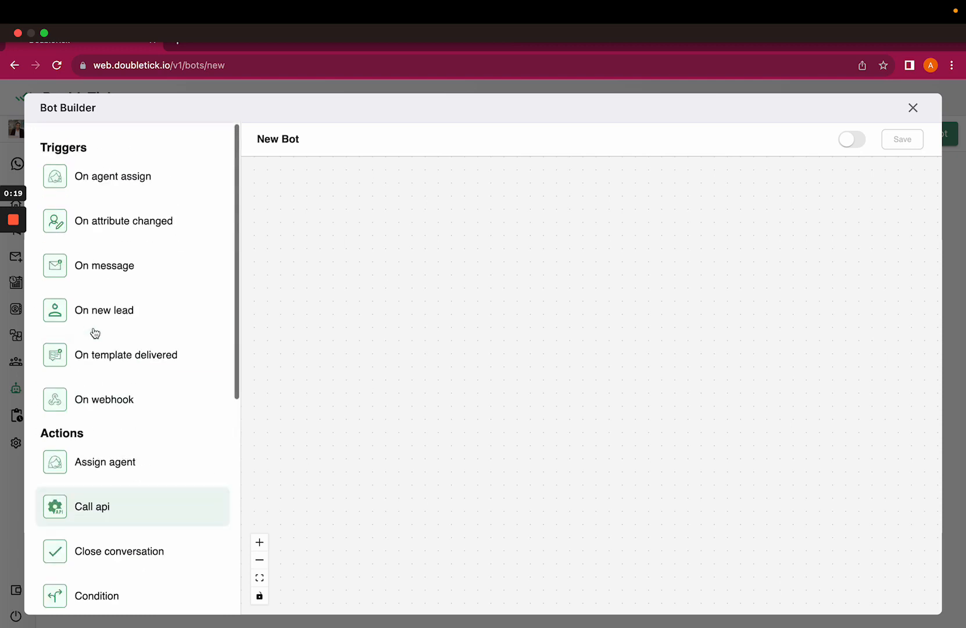
pyautogui.moveTo(104, 310)
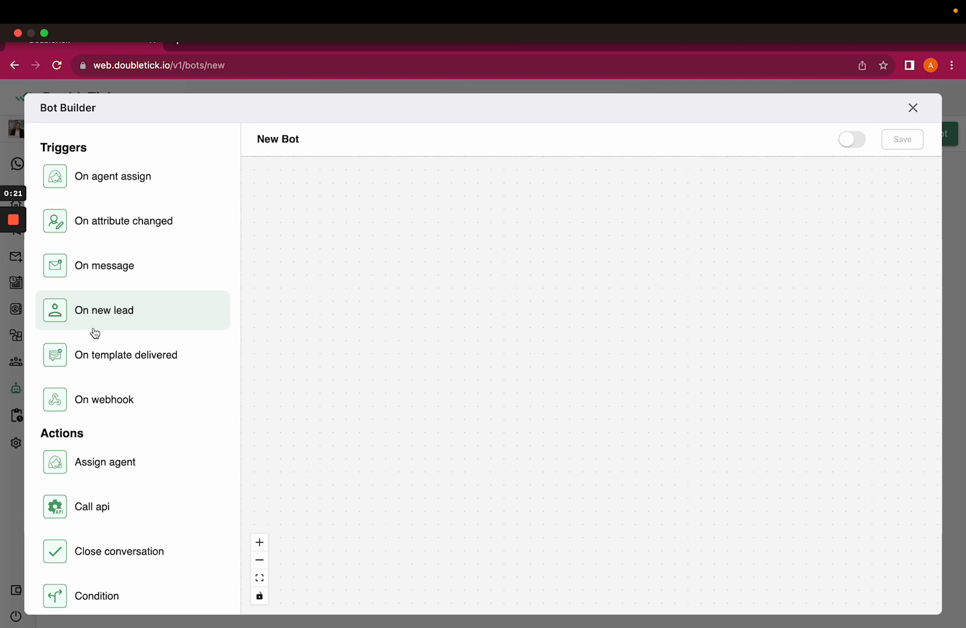
pyautogui.moveTo(96, 311)
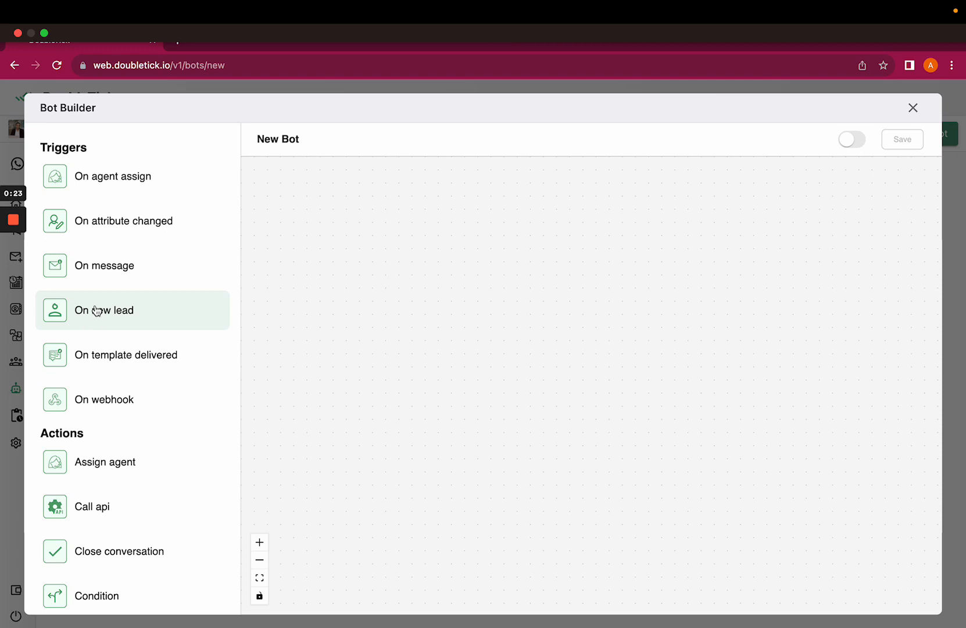
# Place an 'On message' trigger block onto the new bot canvas.
pyautogui.scroll(-3)
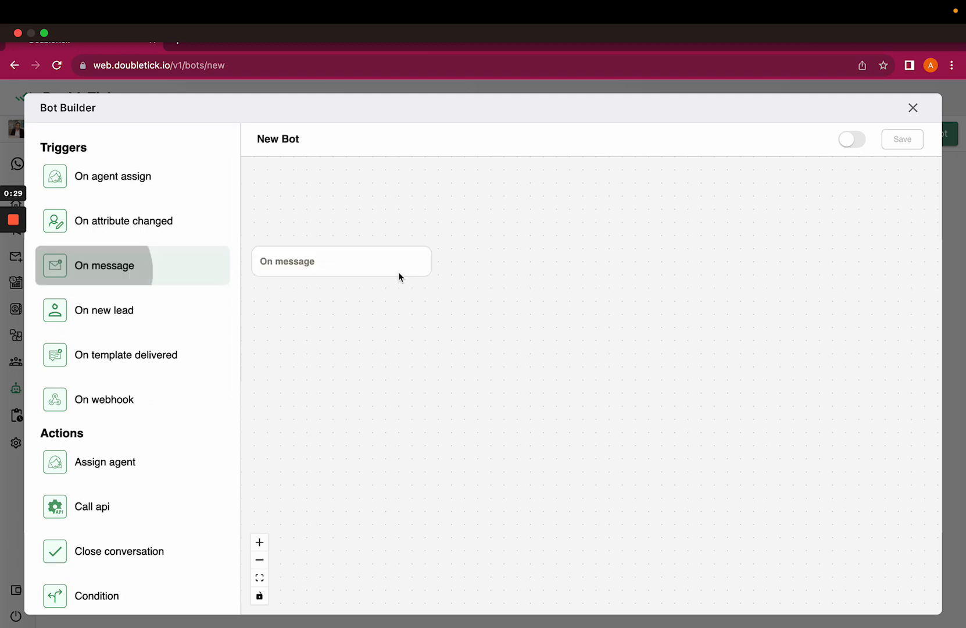
# Enter the keyword test123 in the On message trigger's message field.
pyautogui.click(340, 260)
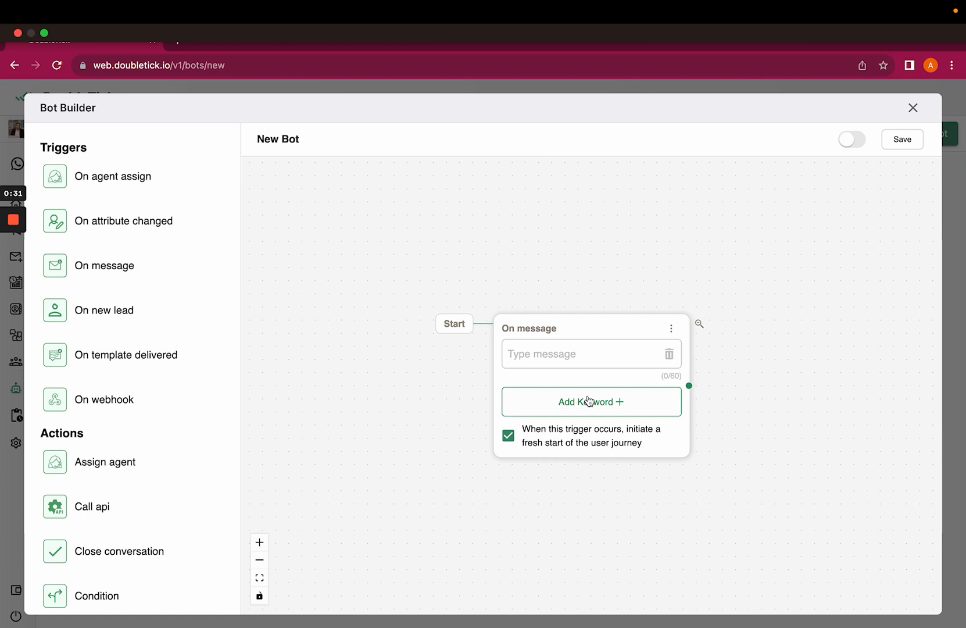
pyautogui.write('test123')
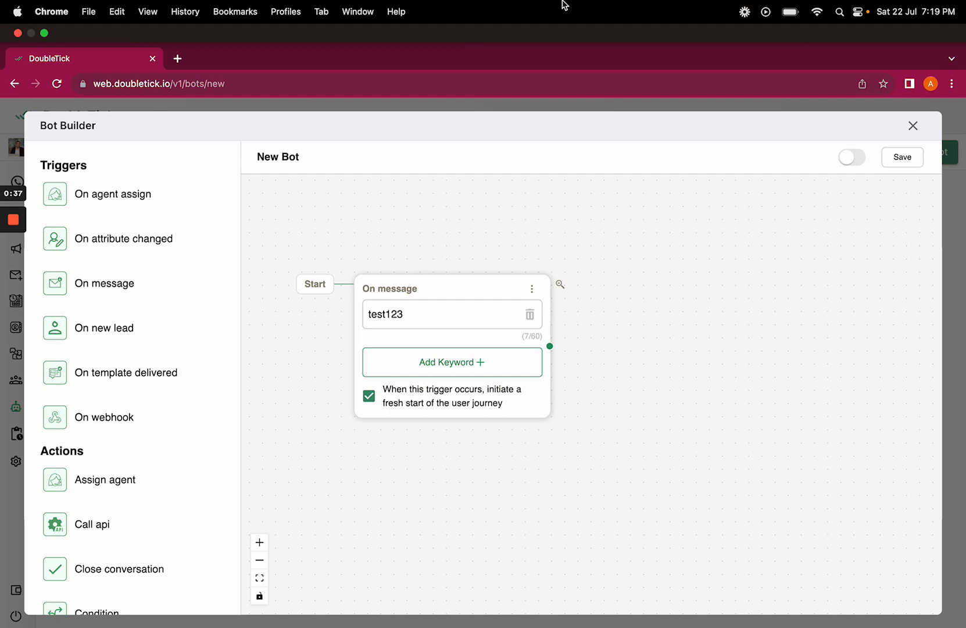
pyautogui.scroll(-3)
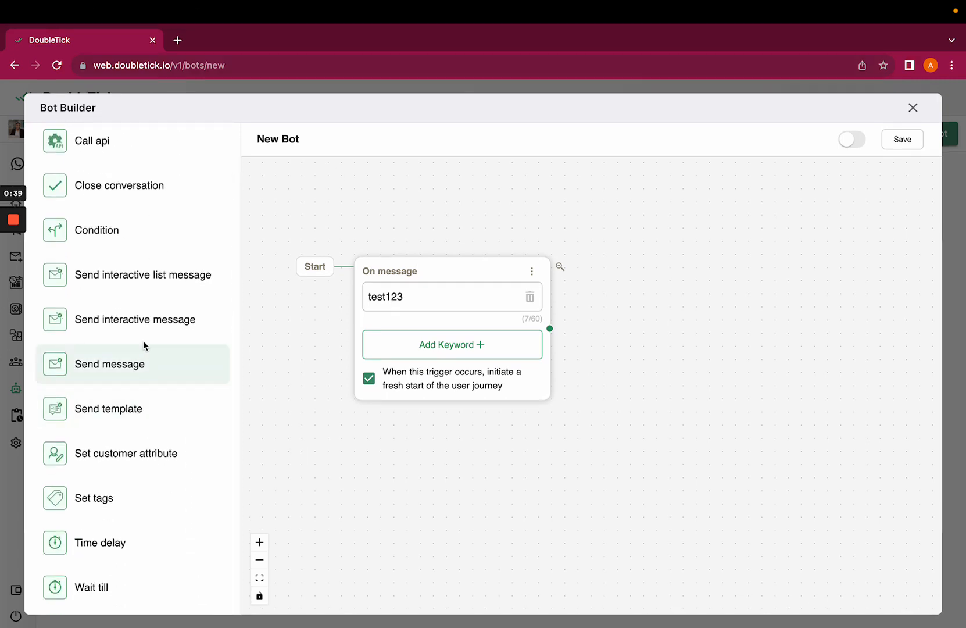
# Add a Send interactive message step after the test123 trigger.
pyautogui.click(134, 320)
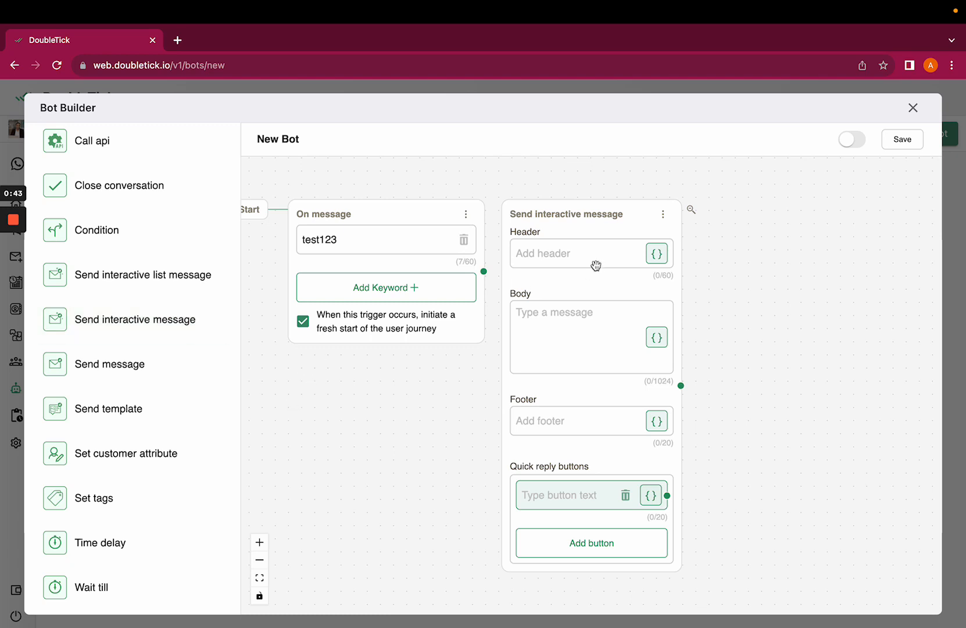
pyautogui.moveTo(490, 284)
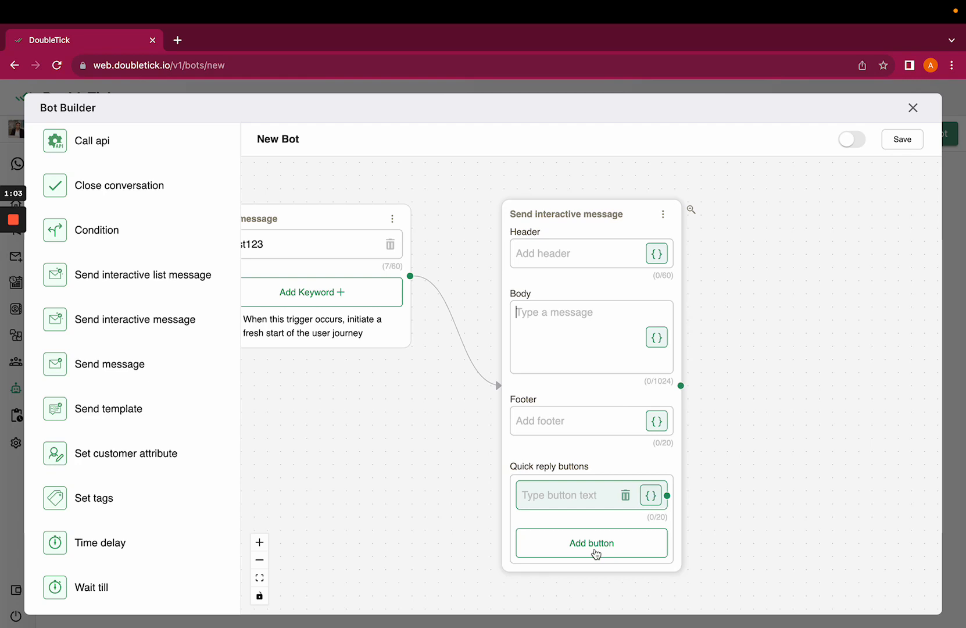
# Write the body 'how can i help you' and label the first quick reply 'know more'.
pyautogui.write('hwo')
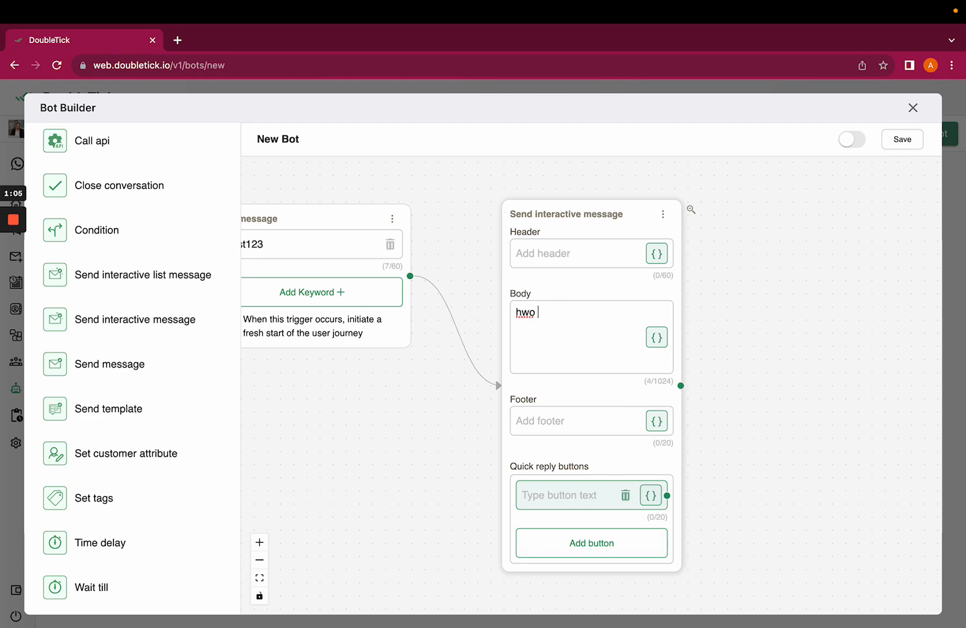
pyautogui.write('how can')
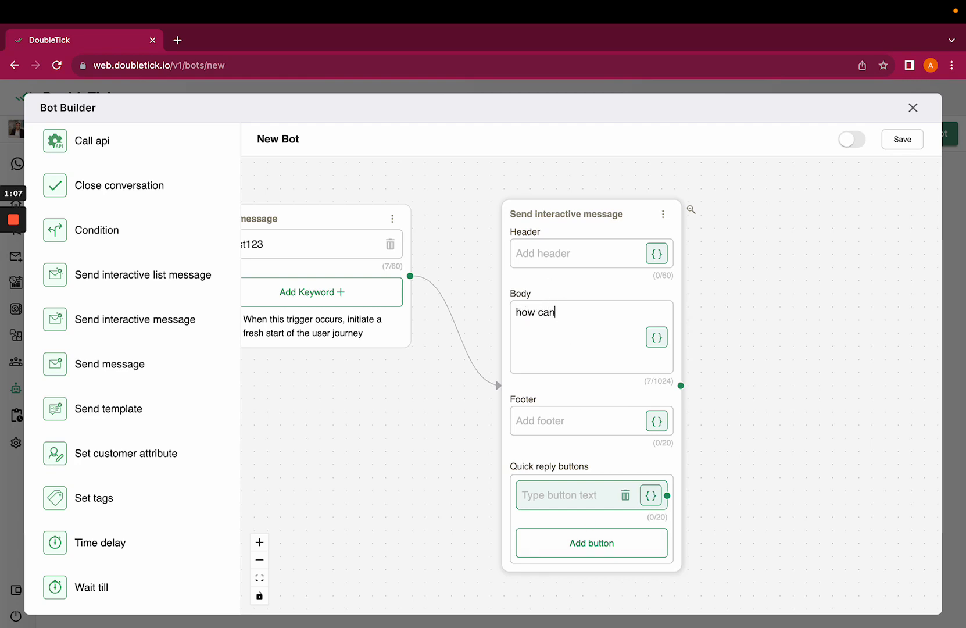
pyautogui.write('i help you')
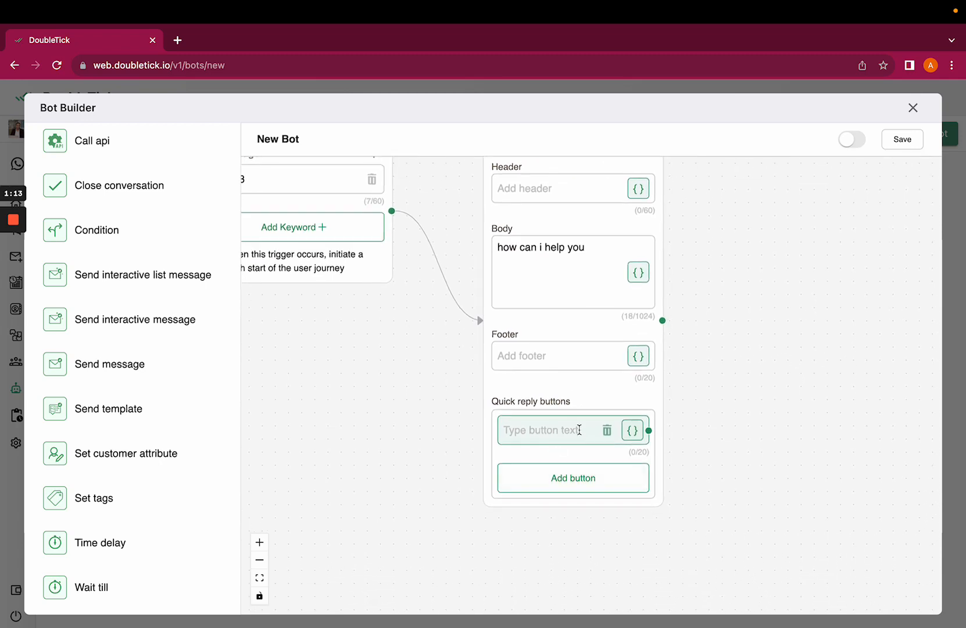
pyautogui.write('k')
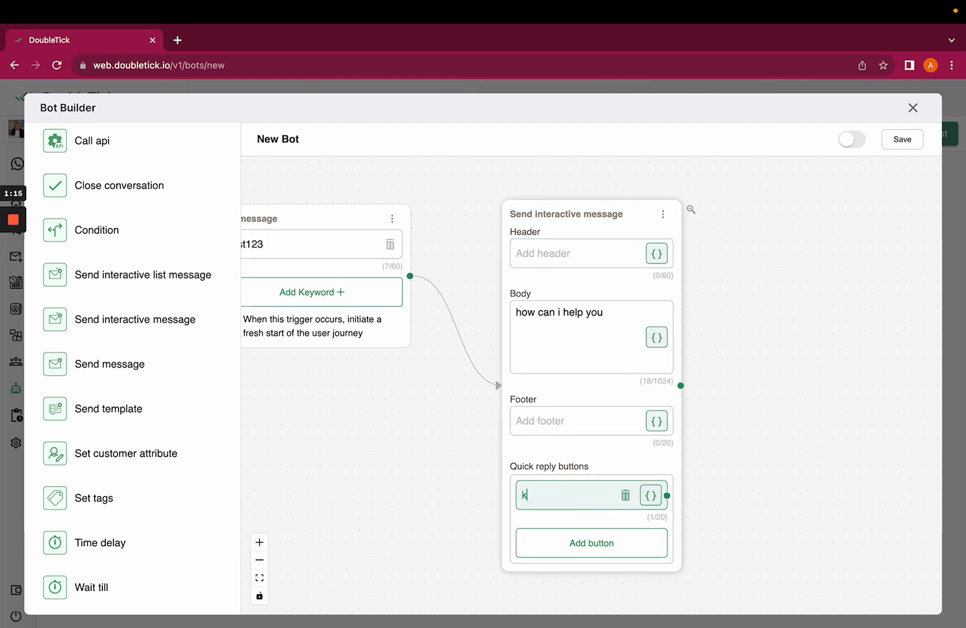
pyautogui.write('now more')
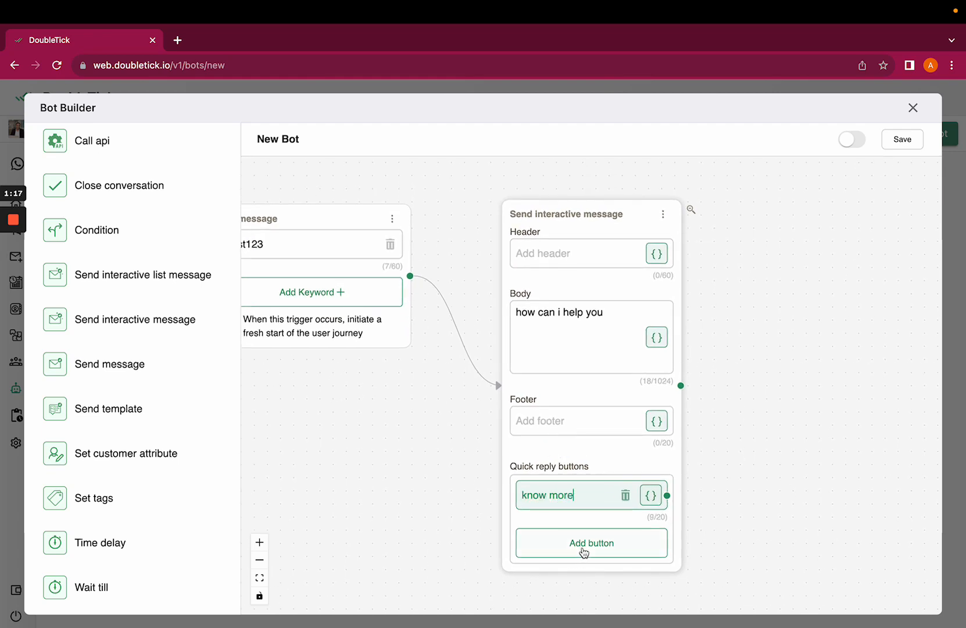
# Add two more quick reply buttons for 'call back' and a third option.
pyautogui.click(591, 543)
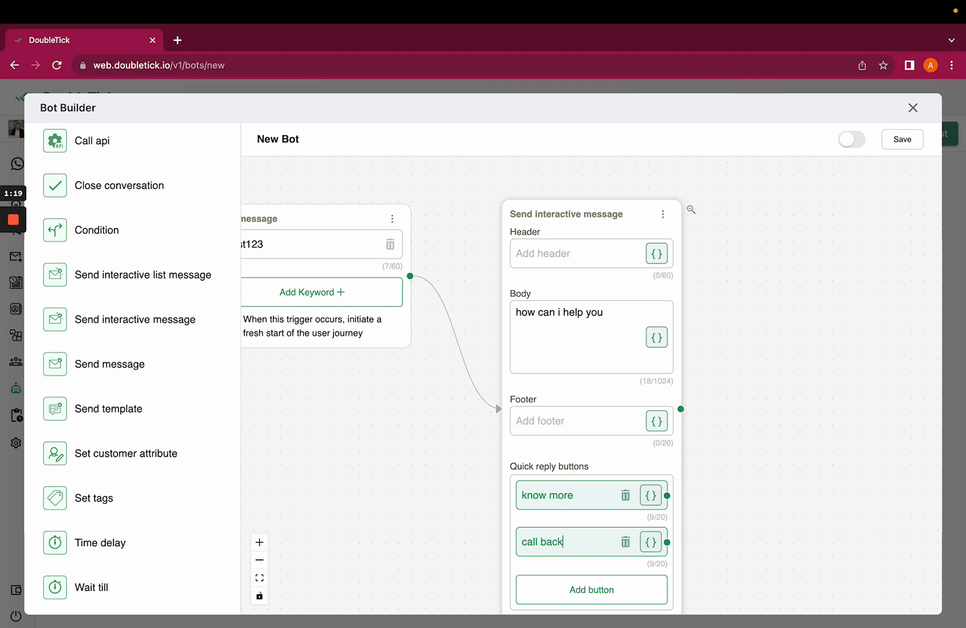
pyautogui.click(590, 590)
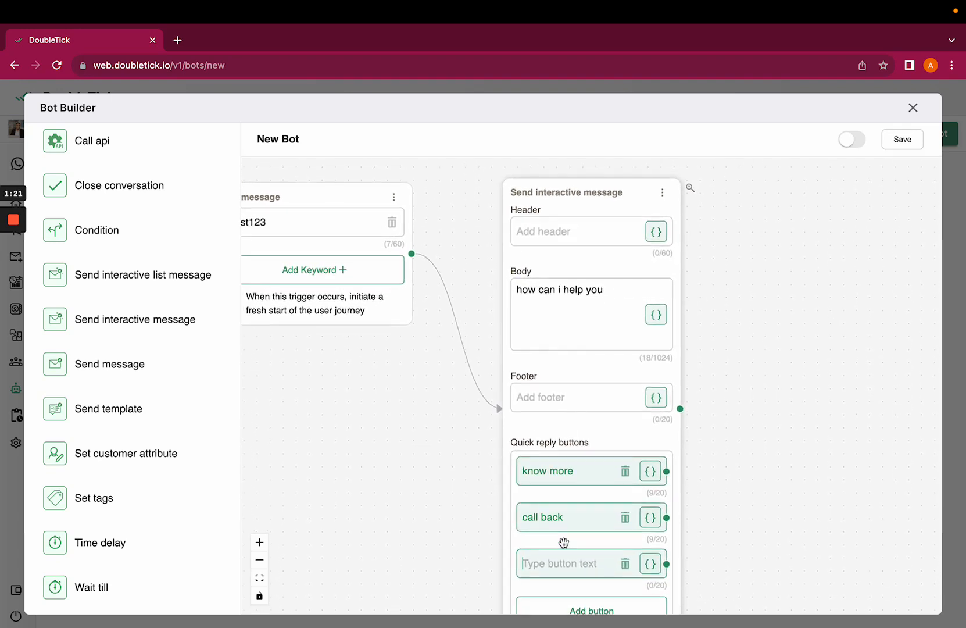
pyautogui.write('vcha')
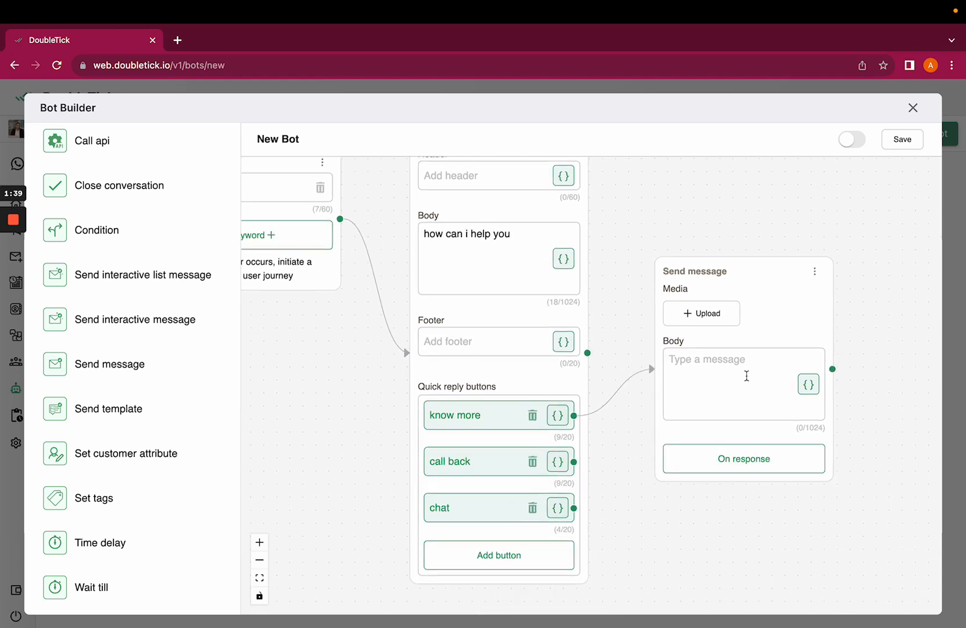
# Make the Send message step linked to 'know more' reply 'thank you'.
pyautogui.write('thank')
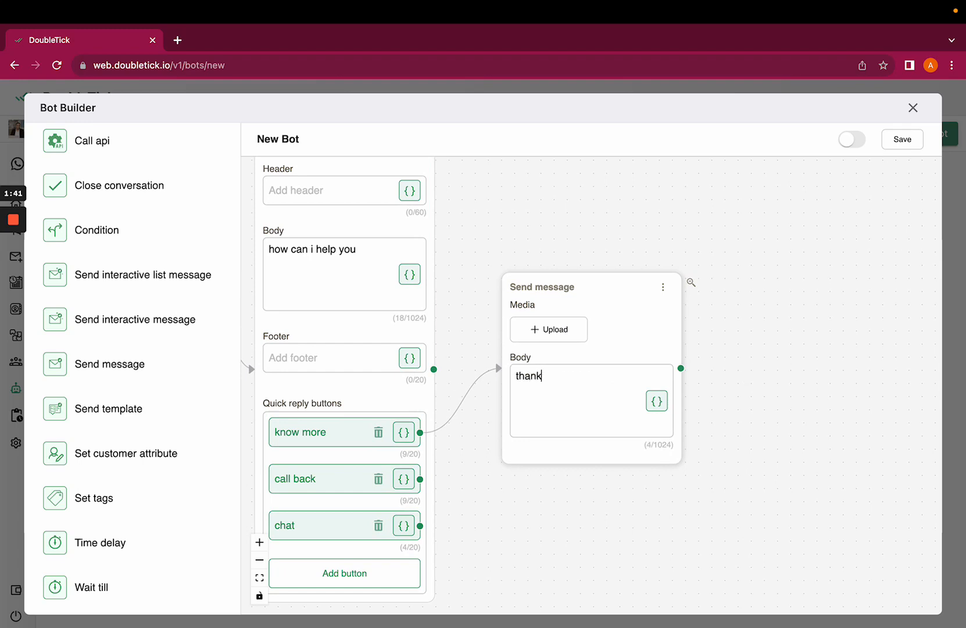
pyautogui.write('you')
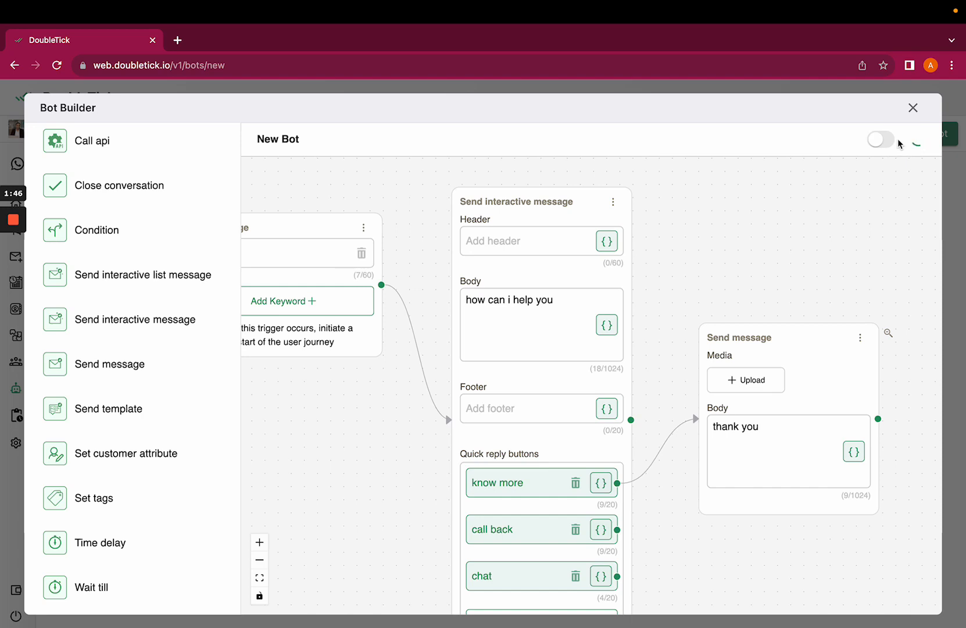
# Activate the bot, name it 'amoolya 22nd july', and save it.
pyautogui.click(879, 140)
pyautogui.write('a')
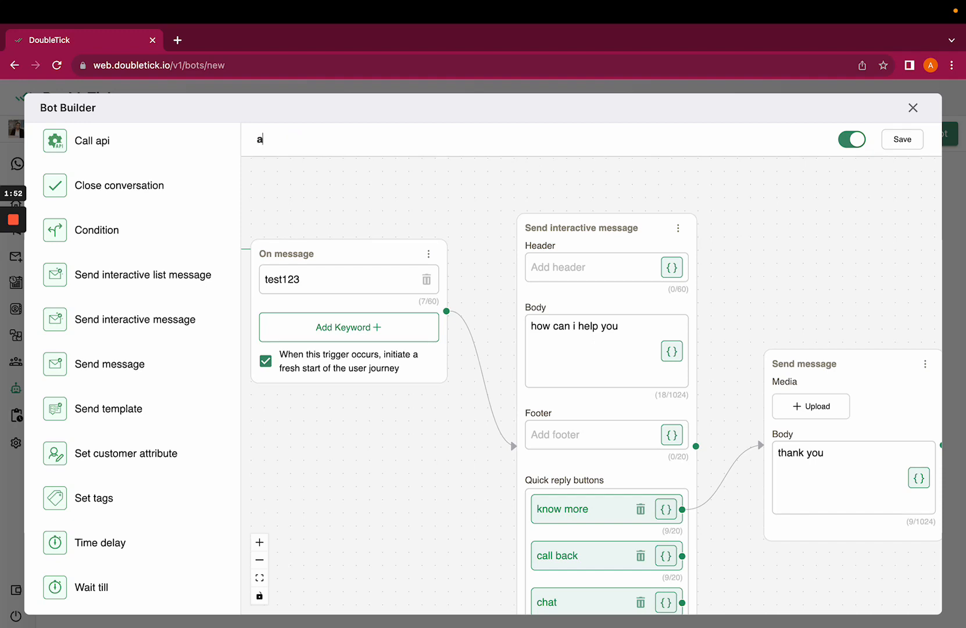
pyautogui.write('moolya 22nd')
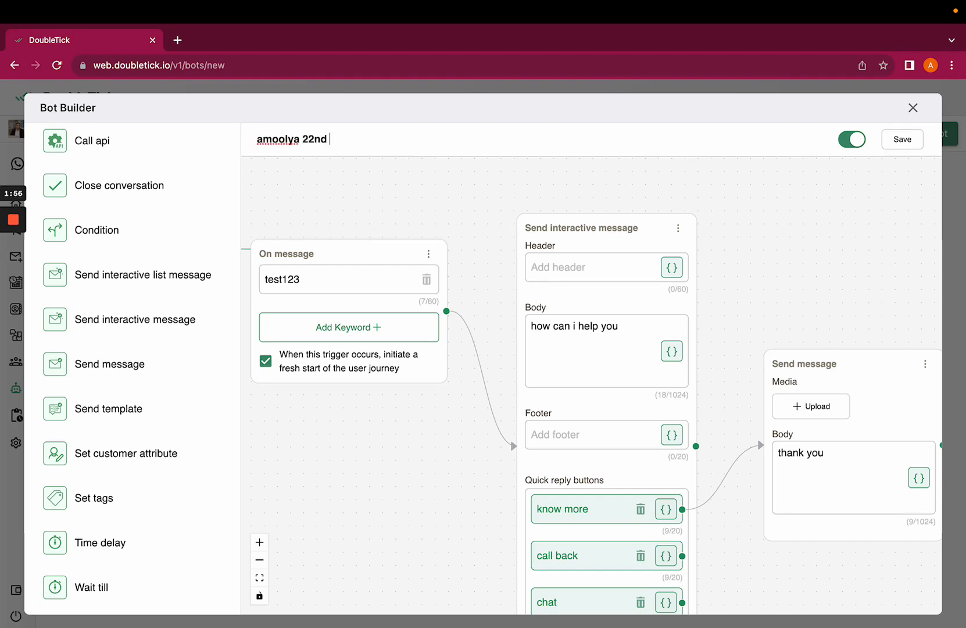
pyautogui.write('july')
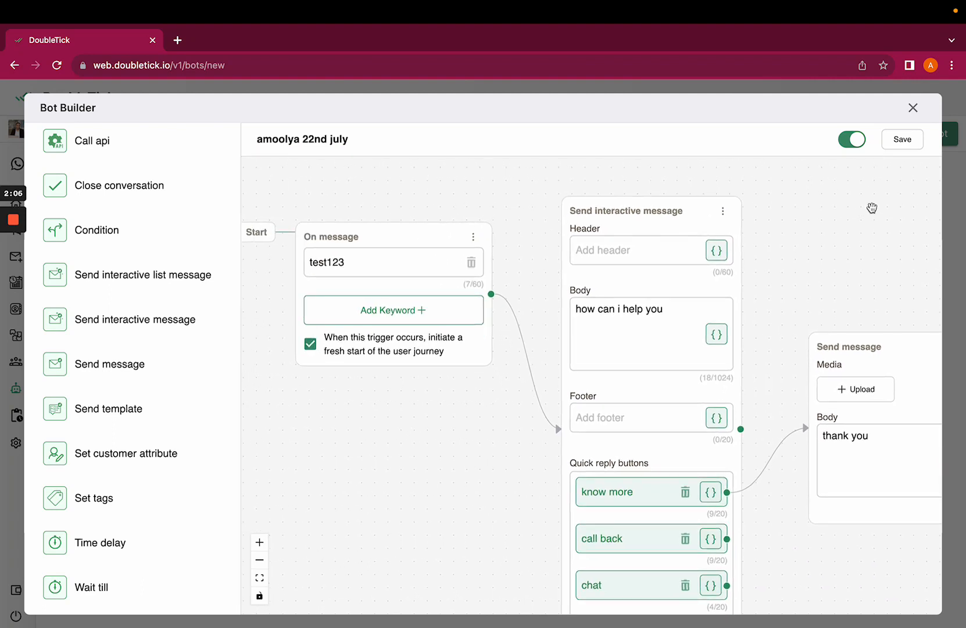
pyautogui.click(912, 107)
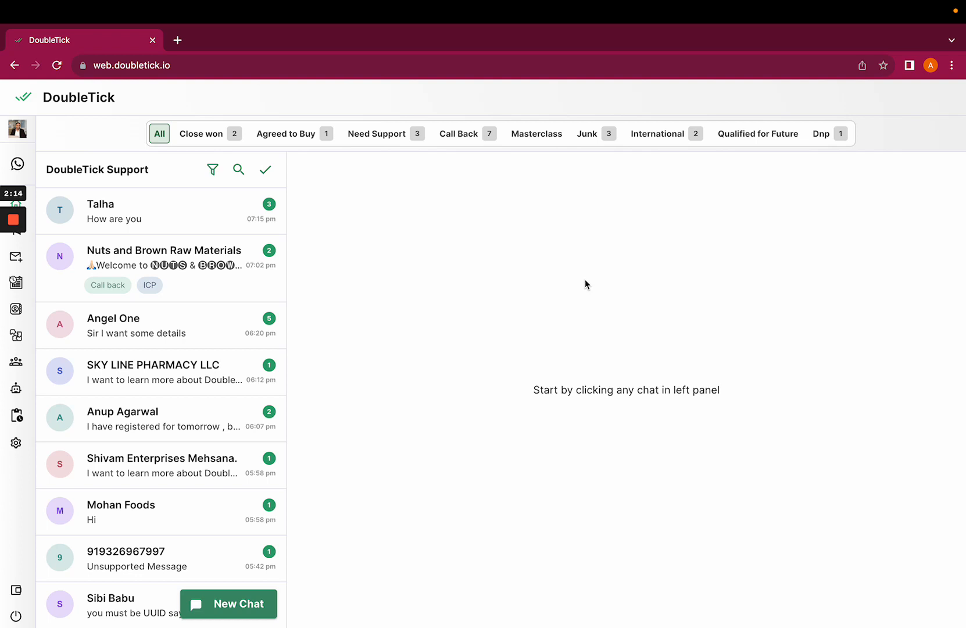
pyautogui.moveTo(603, 235)
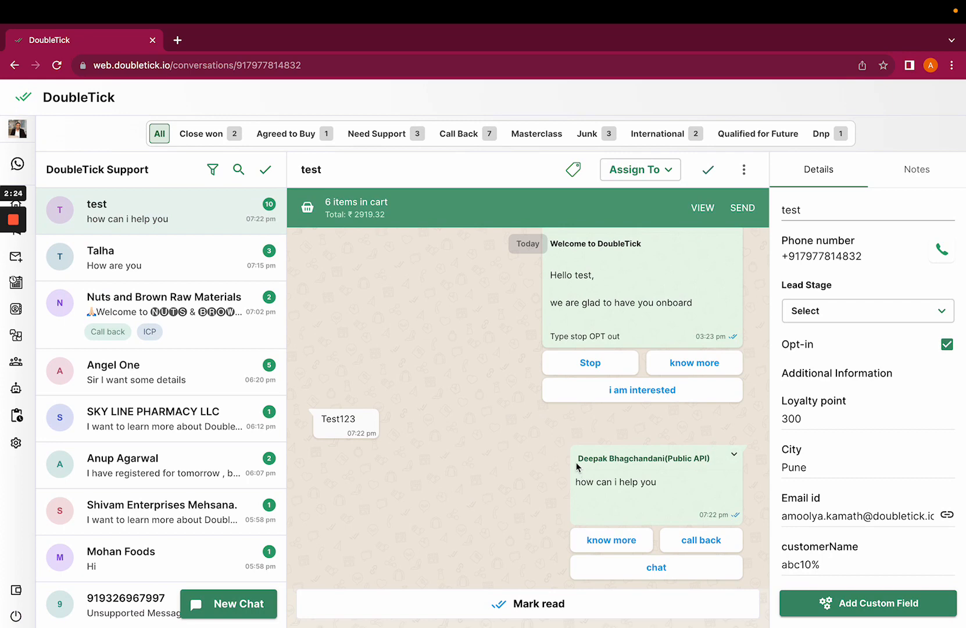
pyautogui.moveTo(738, 544)
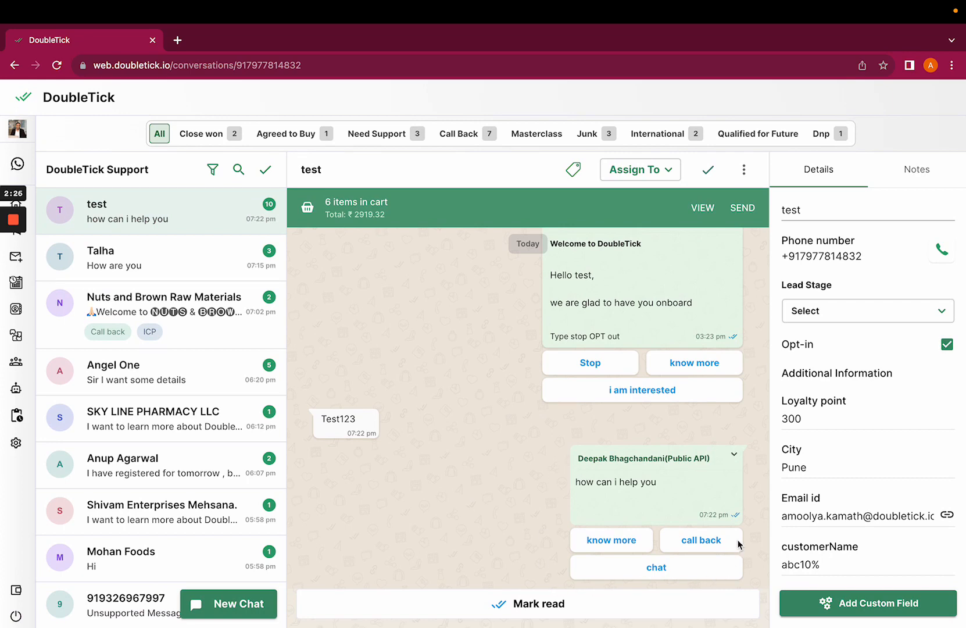
pyautogui.moveTo(756, 551)
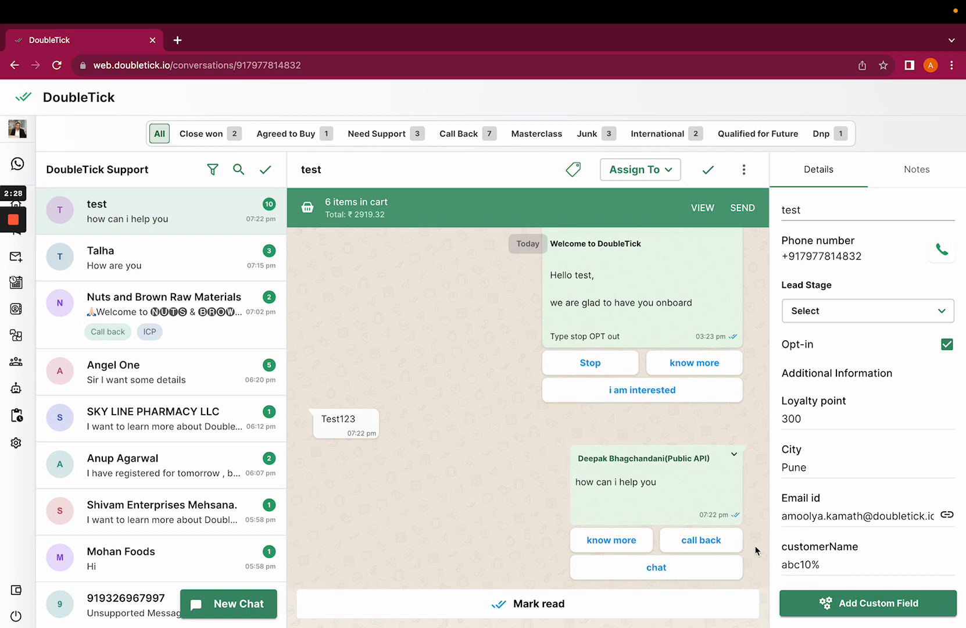
pyautogui.moveTo(706, 588)
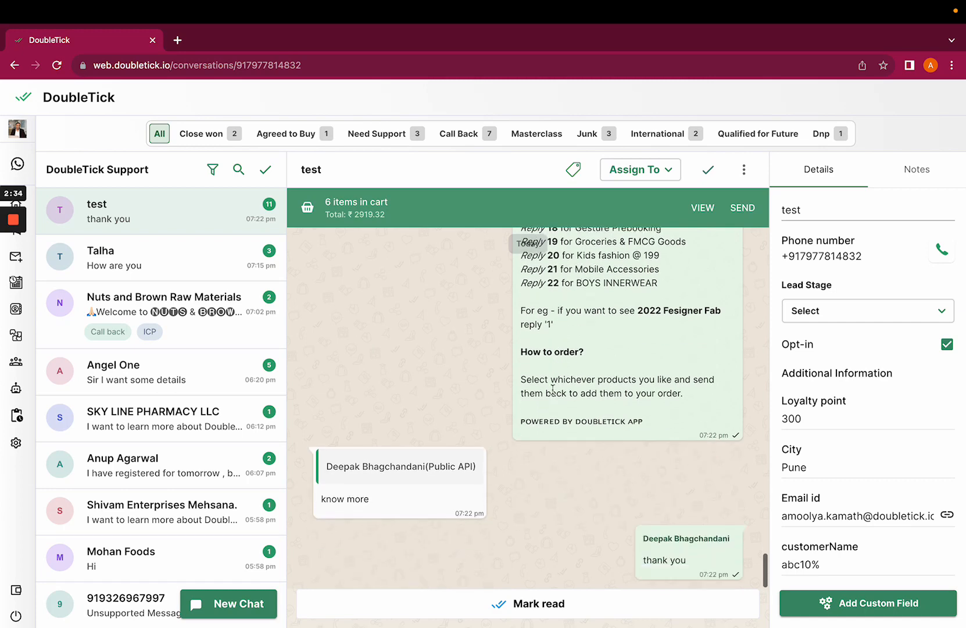
pyautogui.moveTo(623, 531)
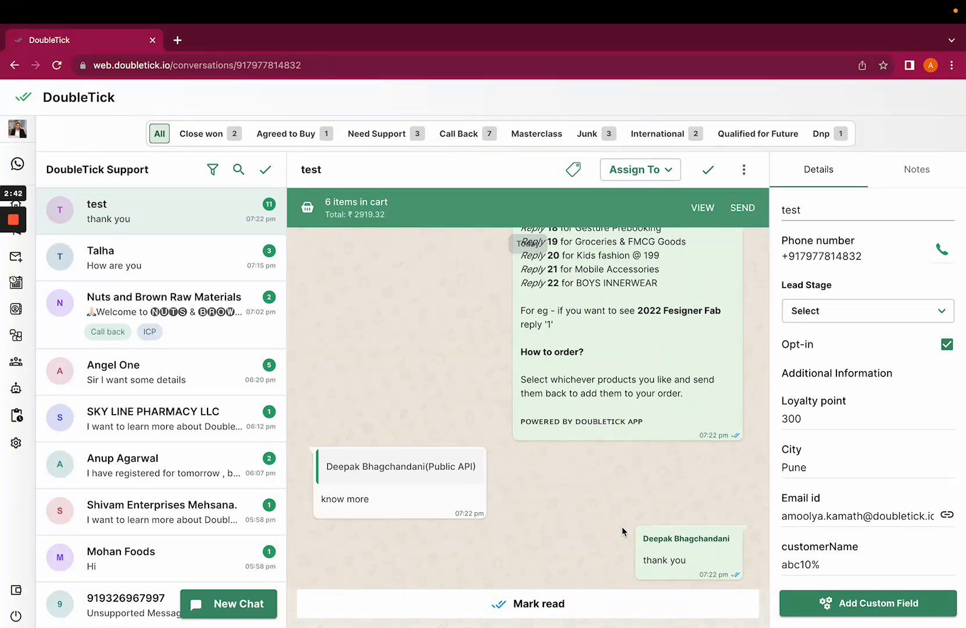
pyautogui.moveTo(203, 250)
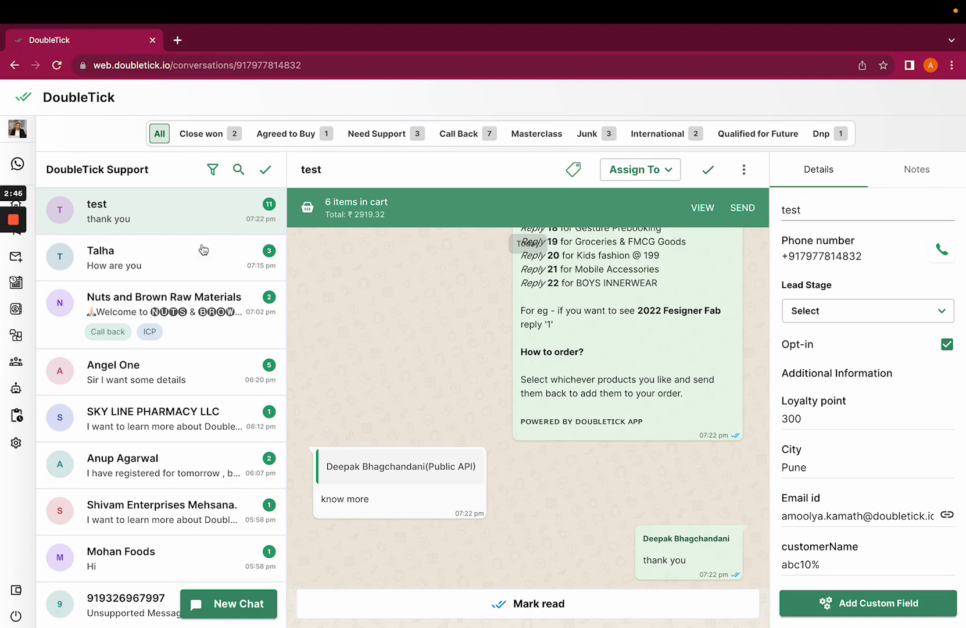